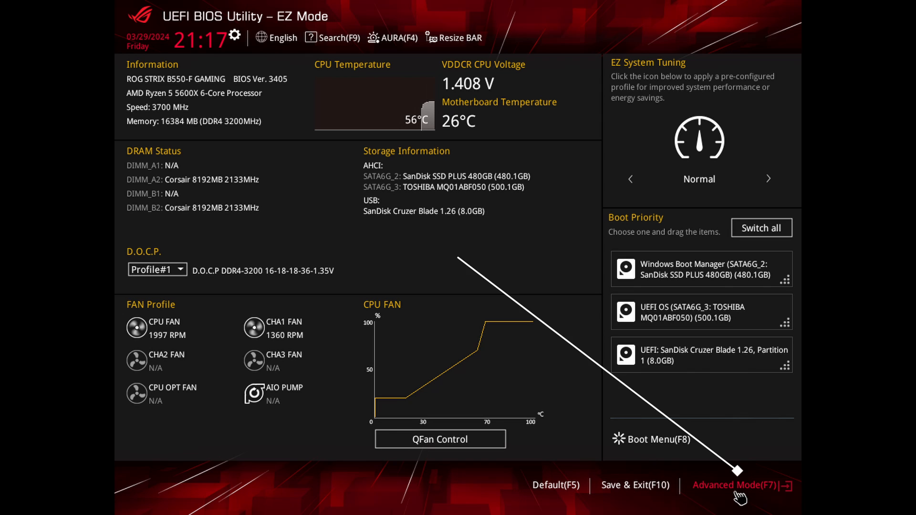
# Switch the BIOS from EZ Mode to Advanced Mode (F7)
pyautogui.click(739, 484)
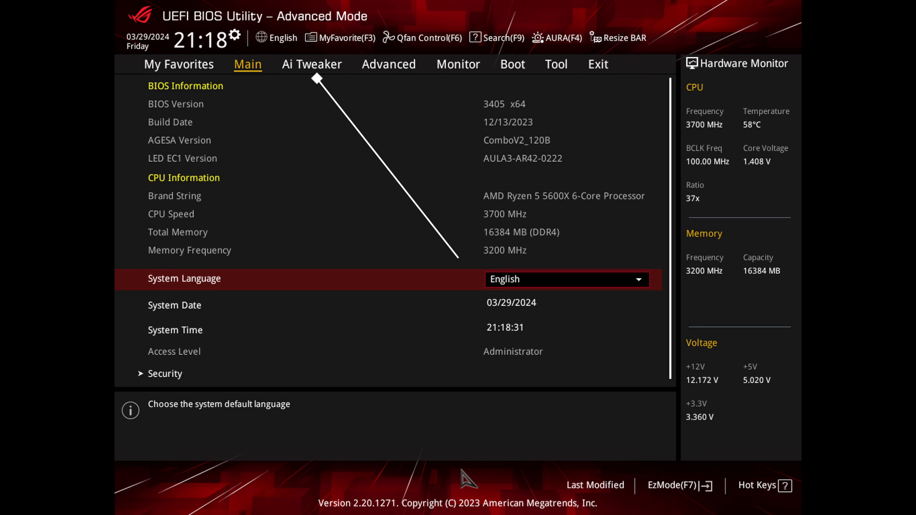
# Set Ai Overclock Tuner to D.O.C.P. in Ai Tweaker, then Save Changes & Reset from Exit
pyautogui.click(312, 65)
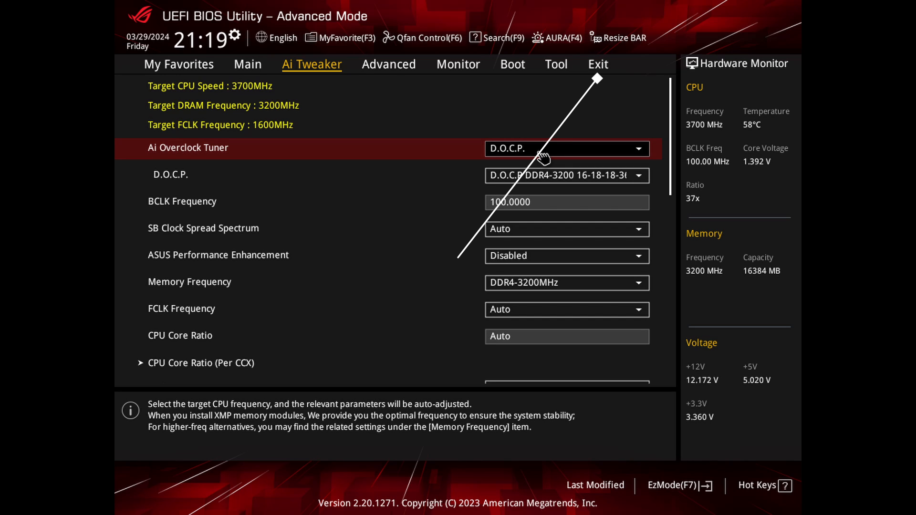
pyautogui.click(597, 65)
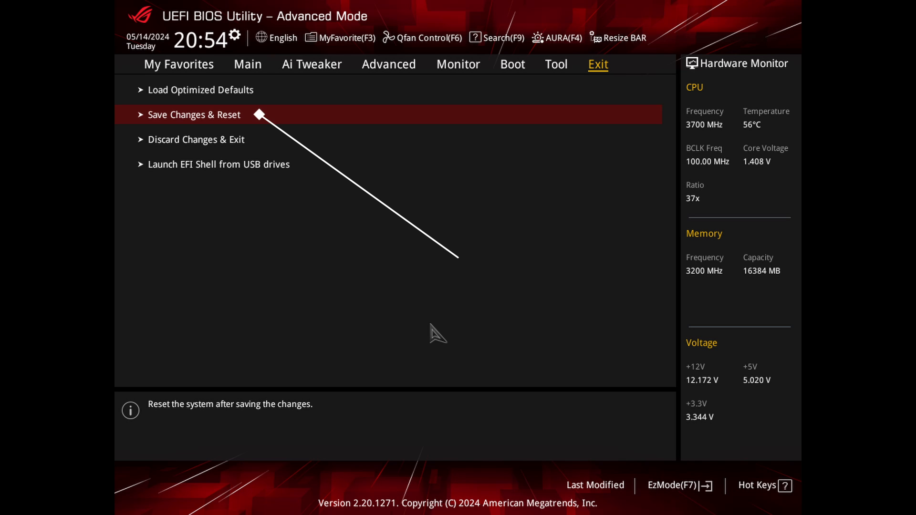
pyautogui.click(193, 114)
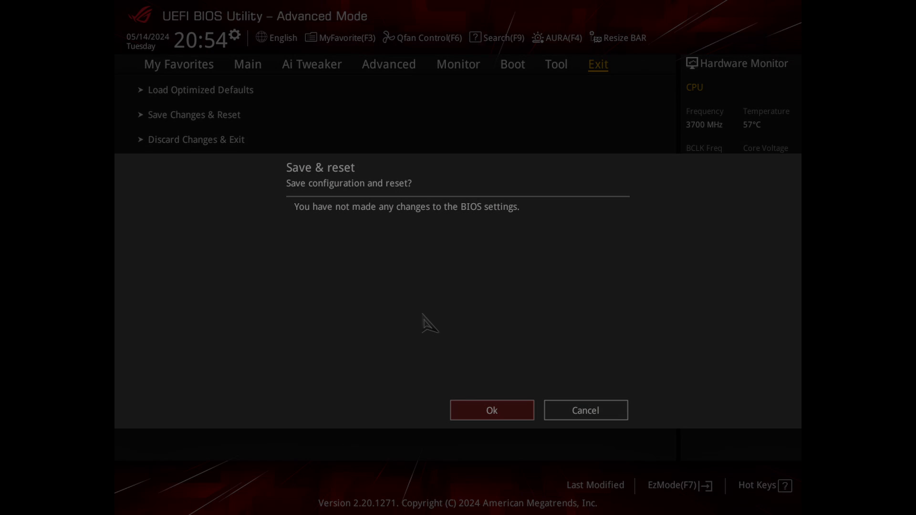
pyautogui.click(492, 410)
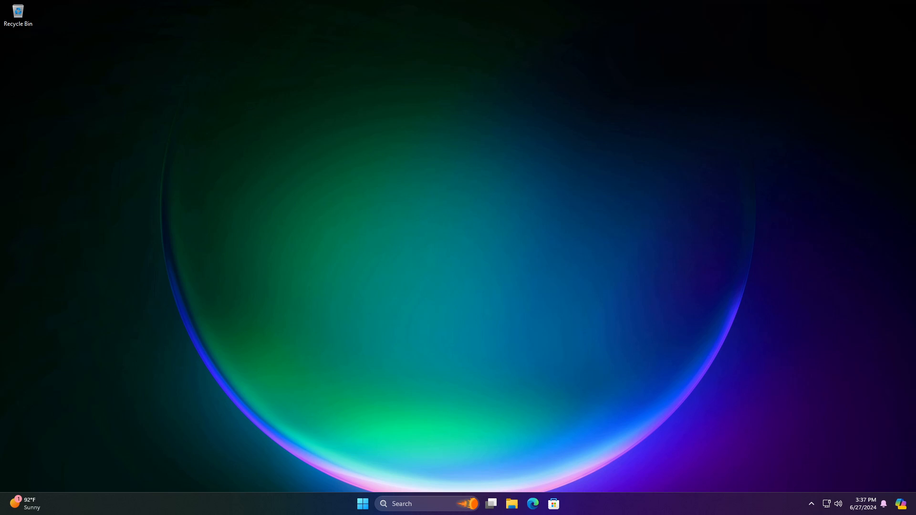